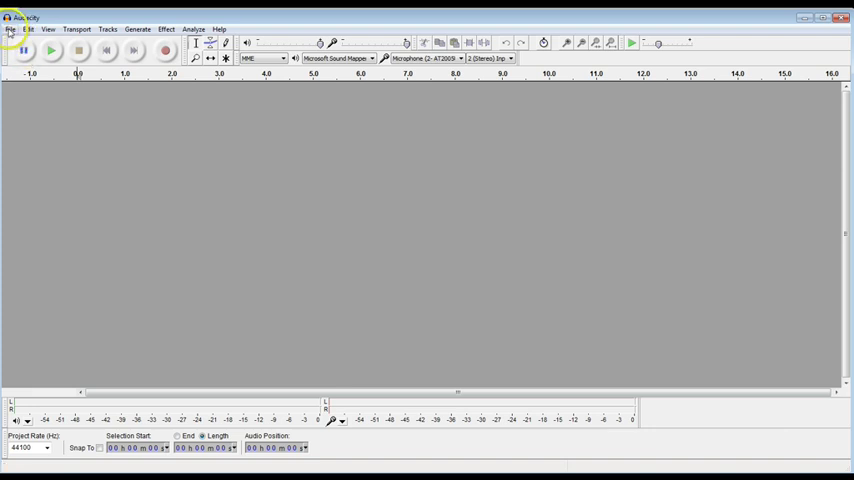
# Open EP INTRO from Libraries > Documents > CHAF > Podcast > CHAF011.
pyautogui.click(10, 29)
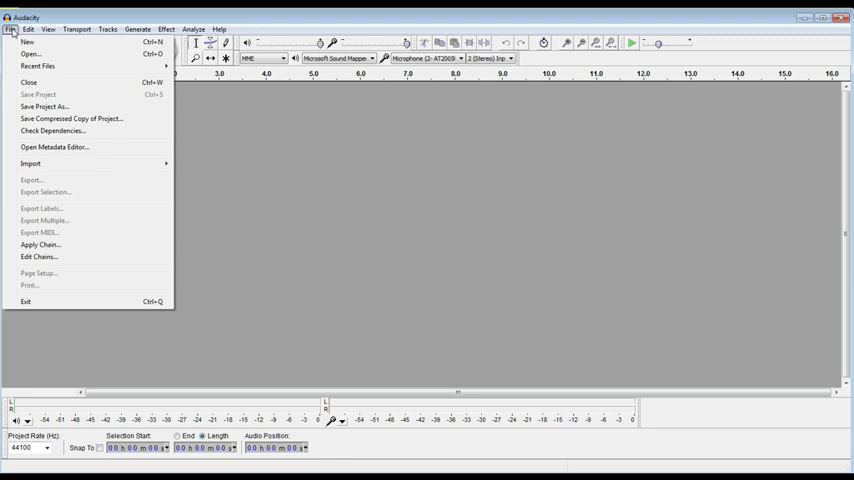
pyautogui.moveTo(38, 47)
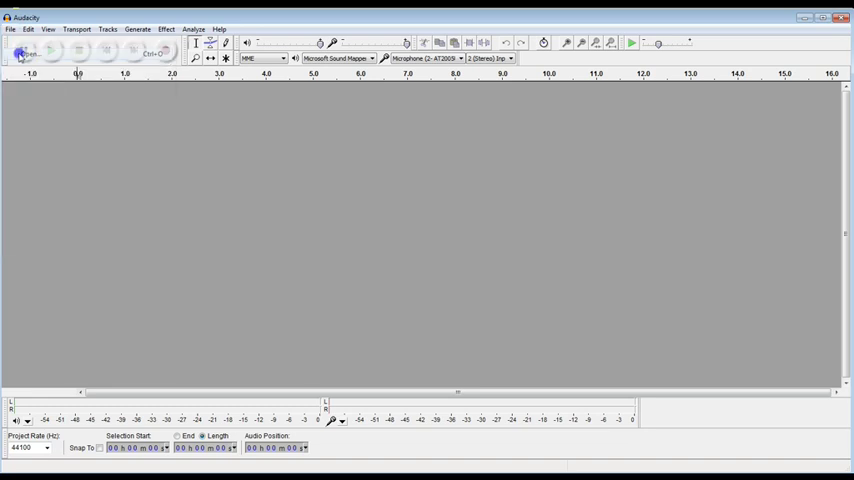
pyautogui.click(20, 50)
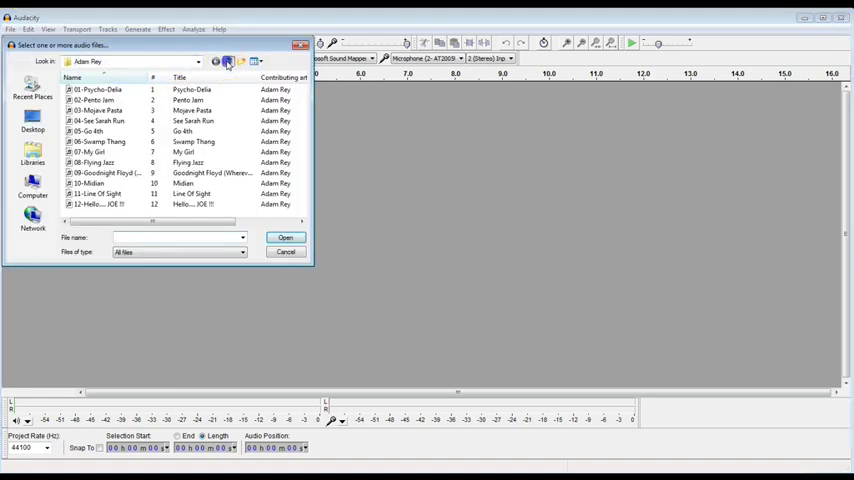
pyautogui.click(228, 61)
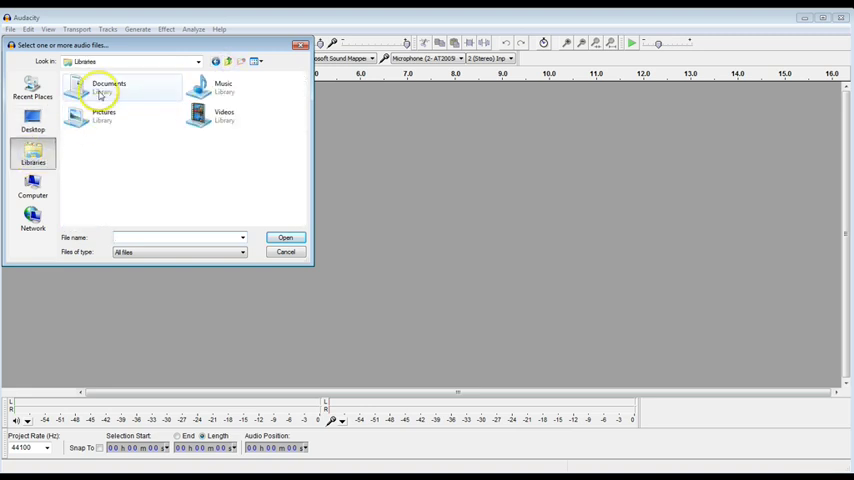
pyautogui.doubleClick(105, 85)
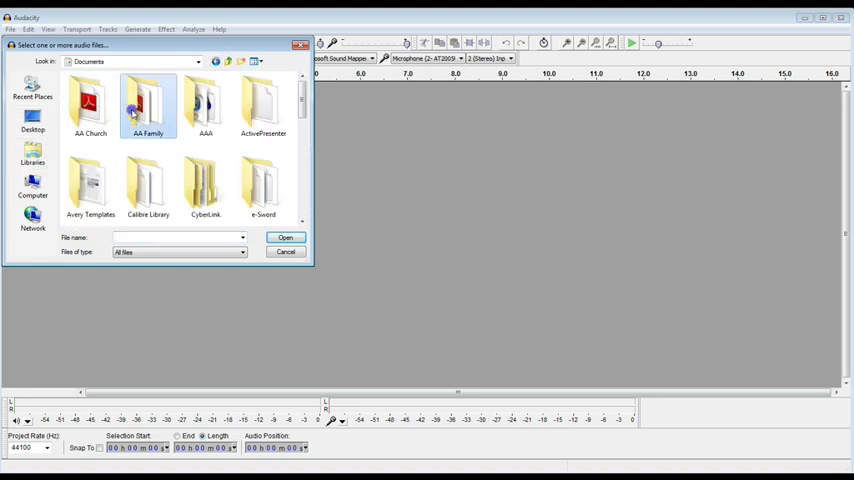
pyautogui.doubleClick(148, 105)
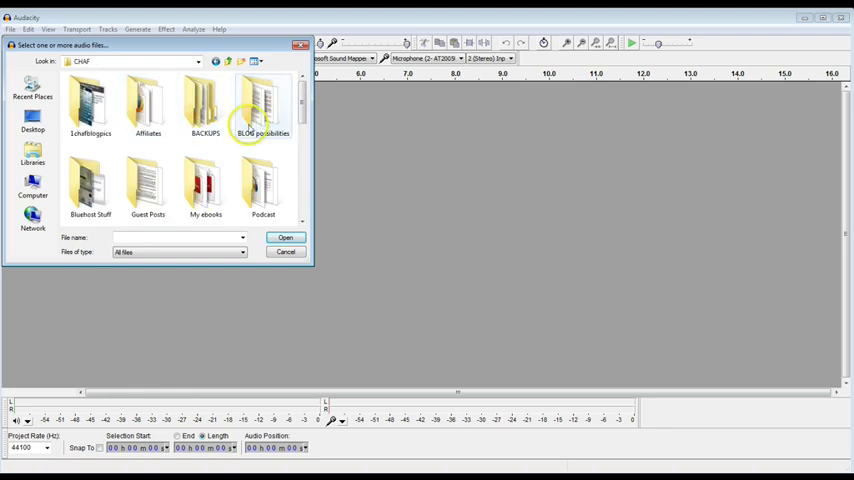
pyautogui.doubleClick(263, 185)
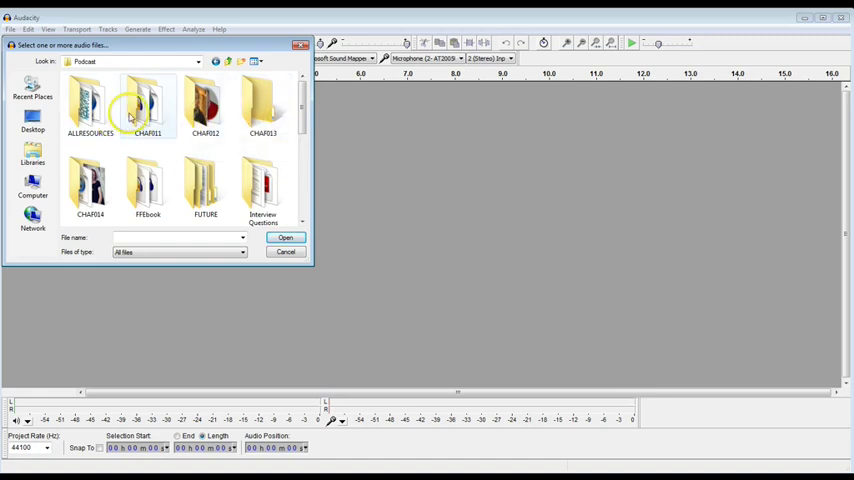
pyautogui.doubleClick(140, 105)
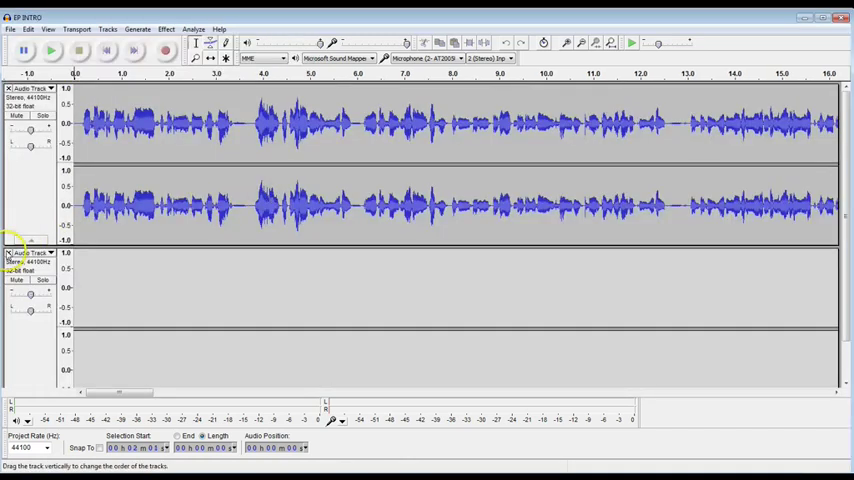
# Remove the empty second track and reopen the file chooser at the CHAF011 folder.
pyautogui.click(9, 252)
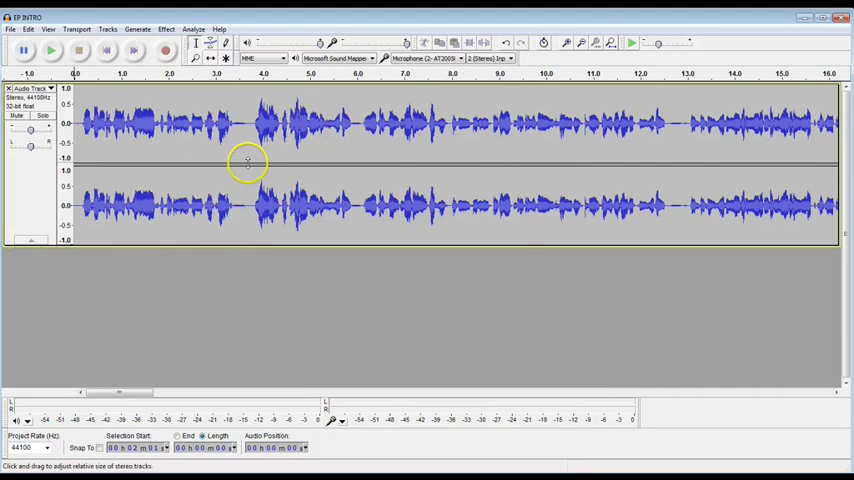
pyautogui.click(12, 28)
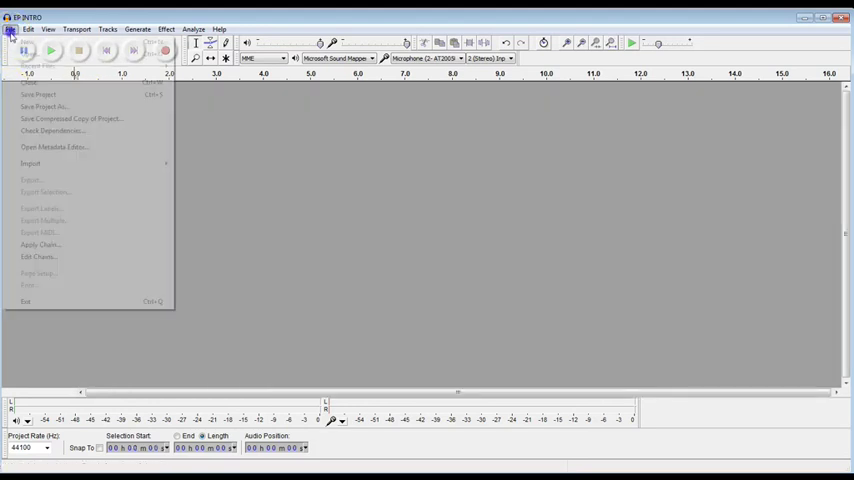
pyautogui.click(33, 161)
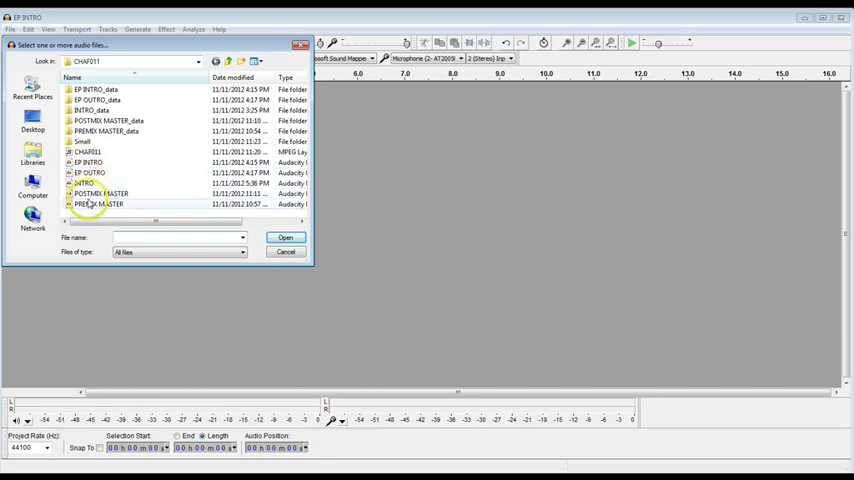
# Review the PREMIX MASTER intro, phone and interview tracks, then close that project.
pyautogui.click(285, 237)
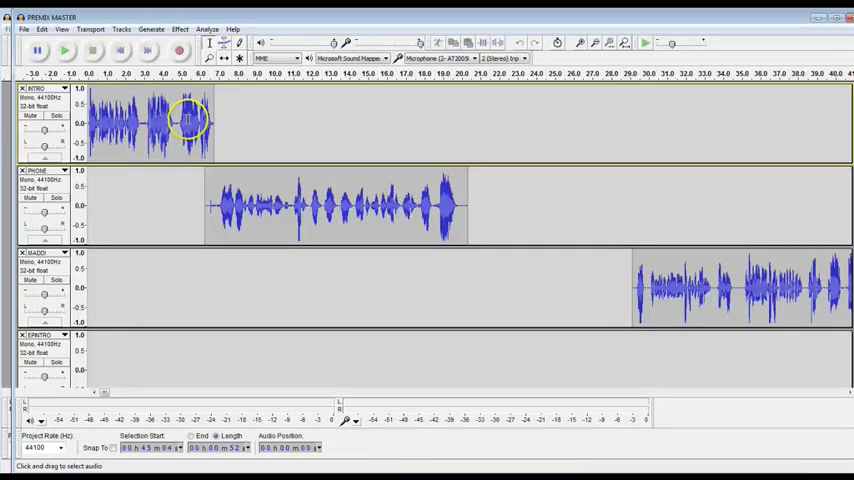
pyautogui.scroll(-3)
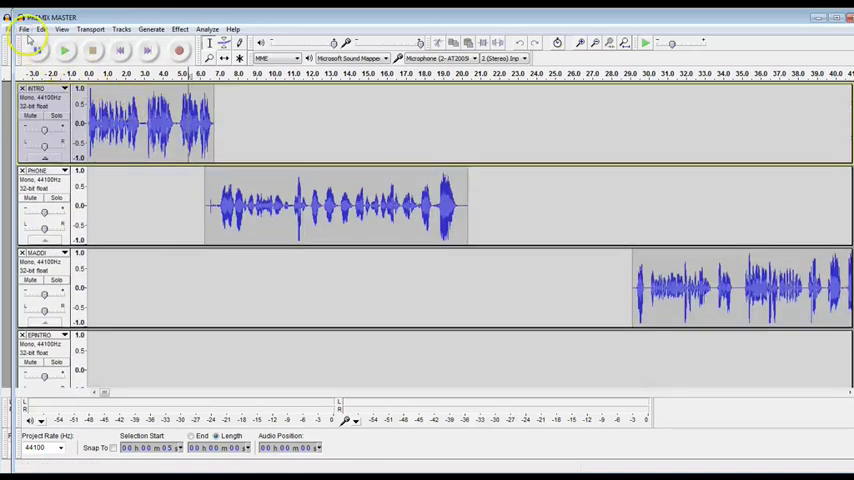
pyautogui.click(27, 30)
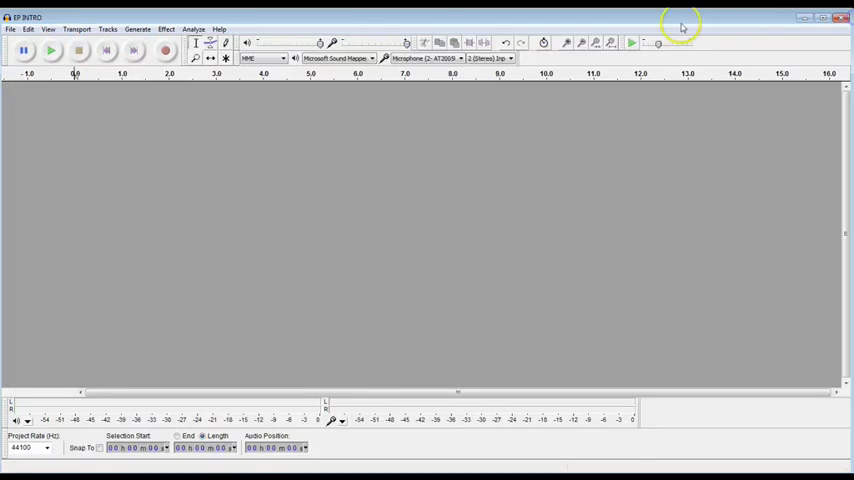
# Use File > Import > Audio to bring up the import chooser at the Music library.
pyautogui.click(12, 28)
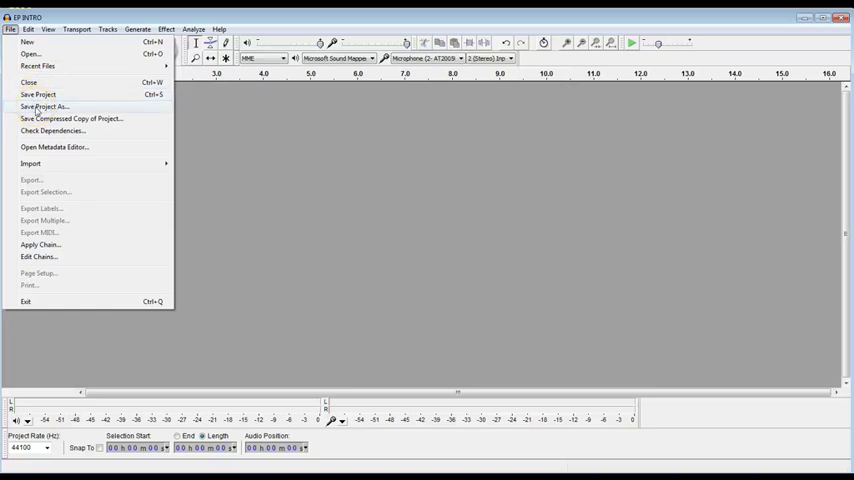
pyautogui.moveTo(32, 163)
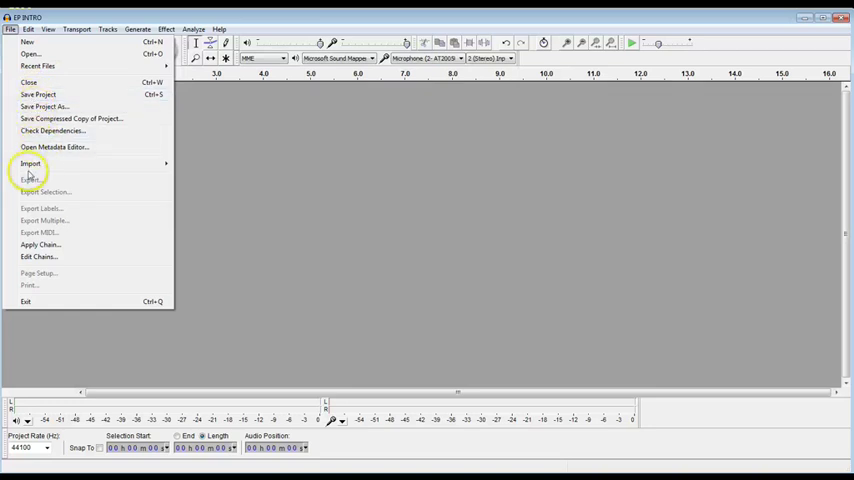
pyautogui.click(33, 163)
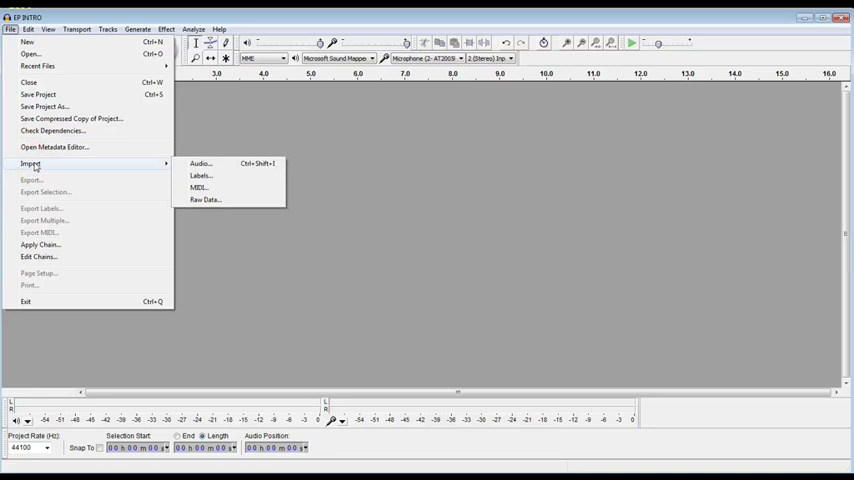
pyautogui.moveTo(200, 163)
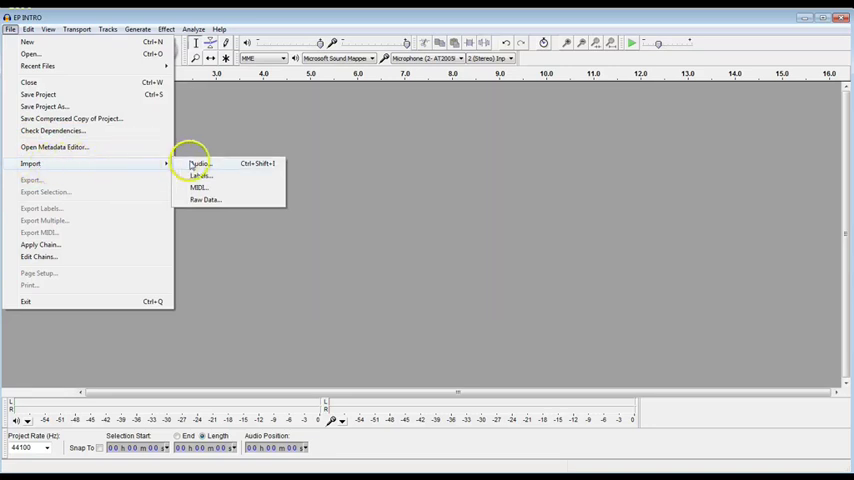
pyautogui.click(200, 163)
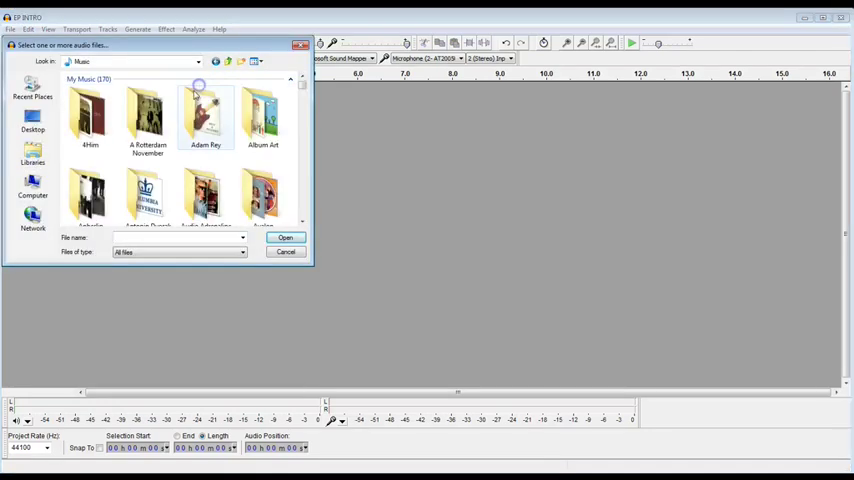
pyautogui.doubleClick(204, 105)
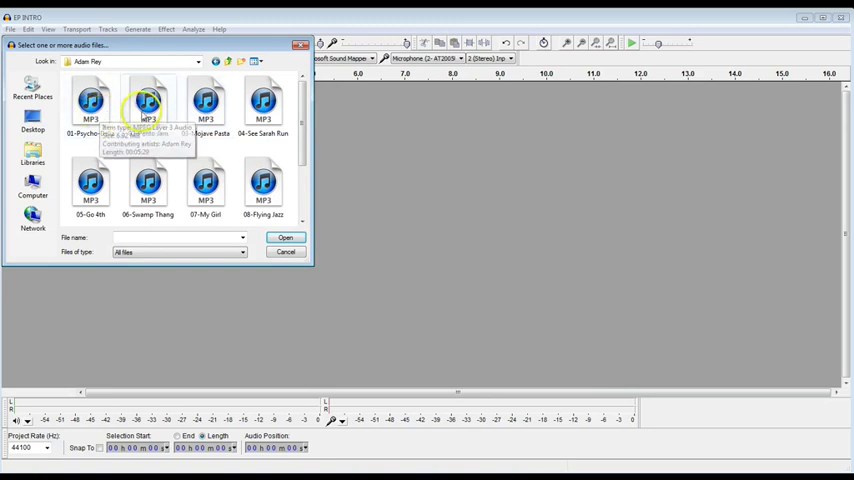
pyautogui.click(285, 237)
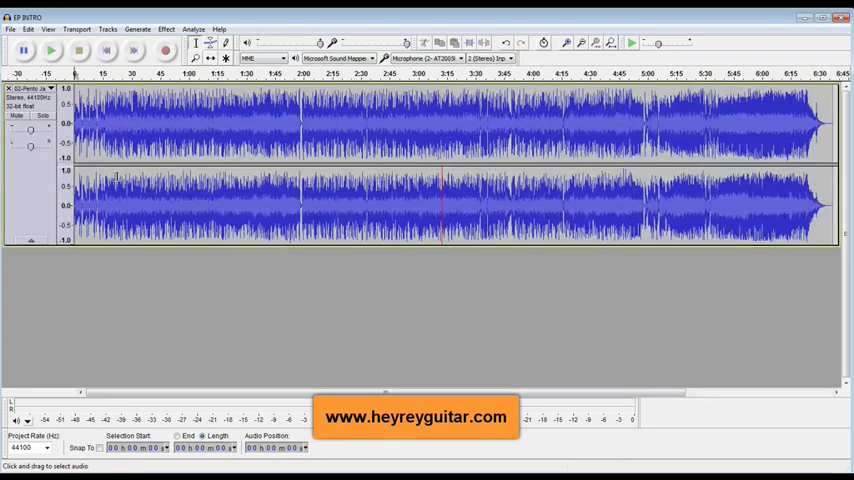
# Play the Adam Rey song from a chosen point at about 0.5 output volume, then stop.
pyautogui.click(48, 49)
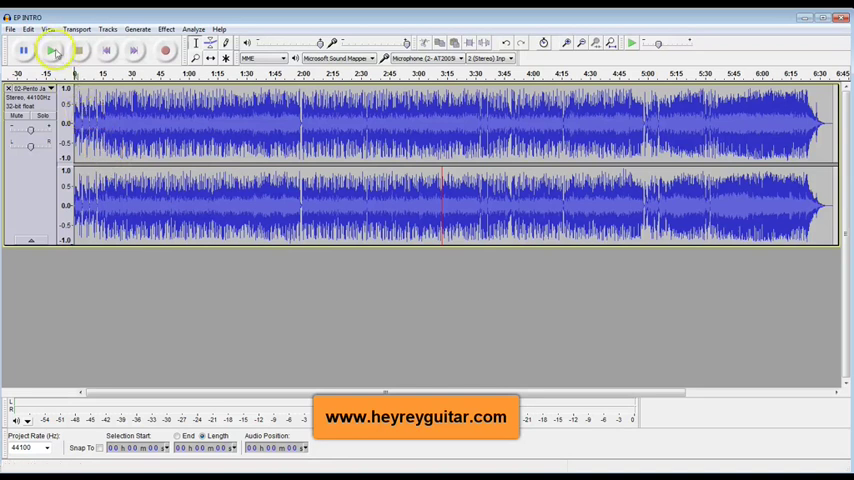
pyautogui.click(47, 51)
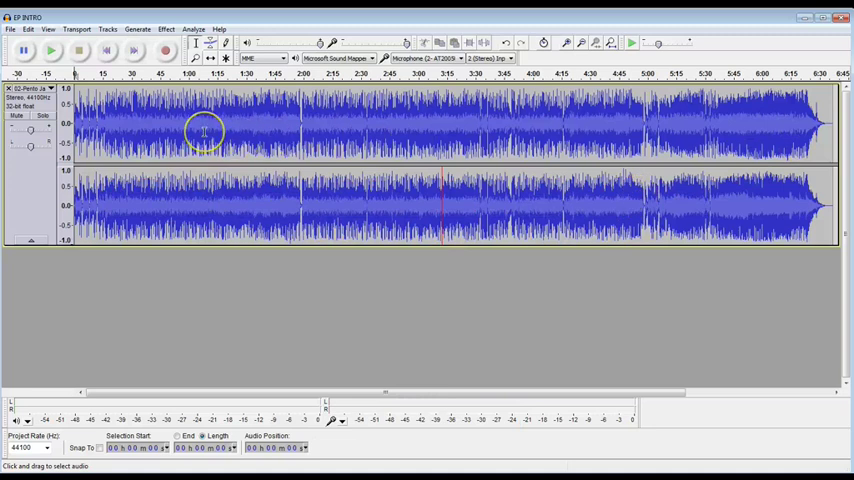
pyautogui.click(47, 54)
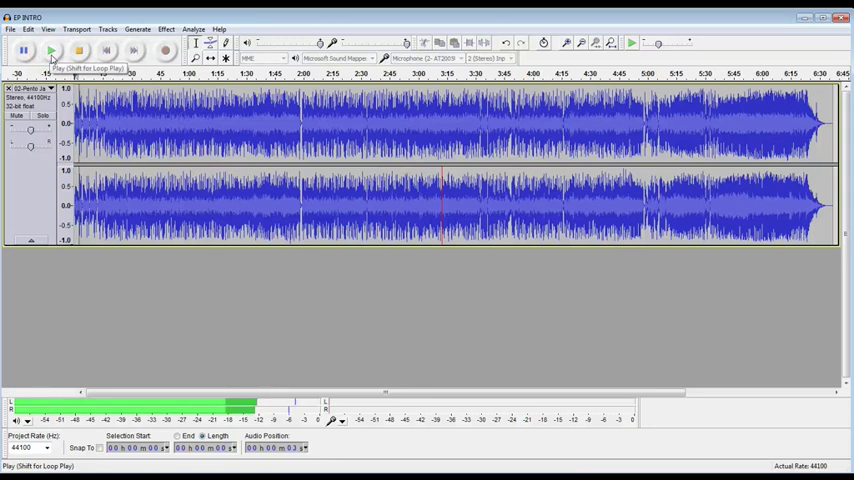
pyautogui.click(75, 51)
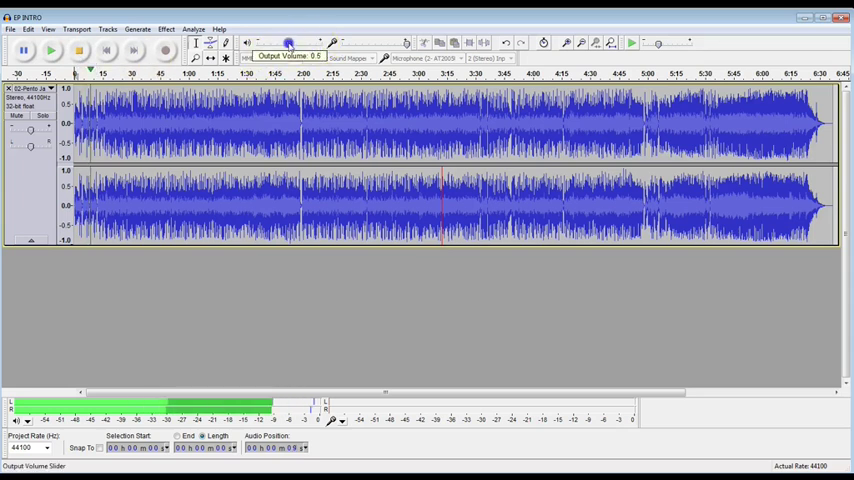
pyautogui.moveTo(287, 42); pyautogui.dragTo(280, 42)
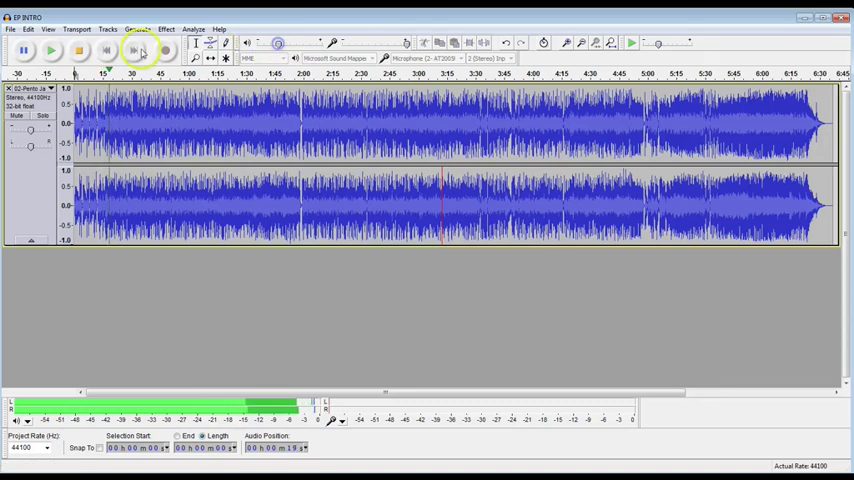
pyautogui.click(79, 52)
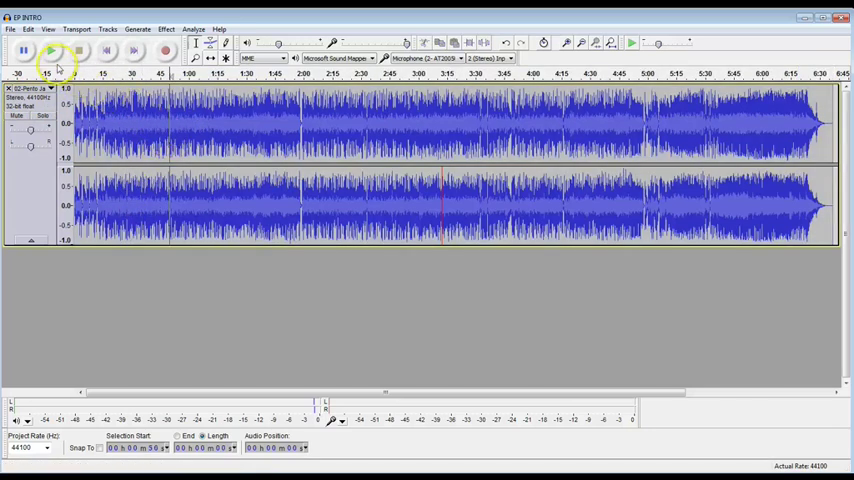
# Bring up the File menu over the now-empty EP INTRO project.
pyautogui.click(12, 28)
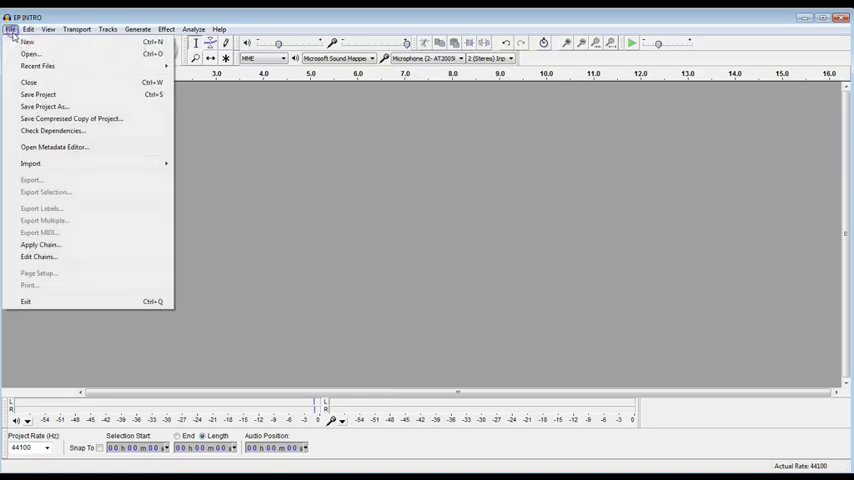
pyautogui.moveTo(40, 245)
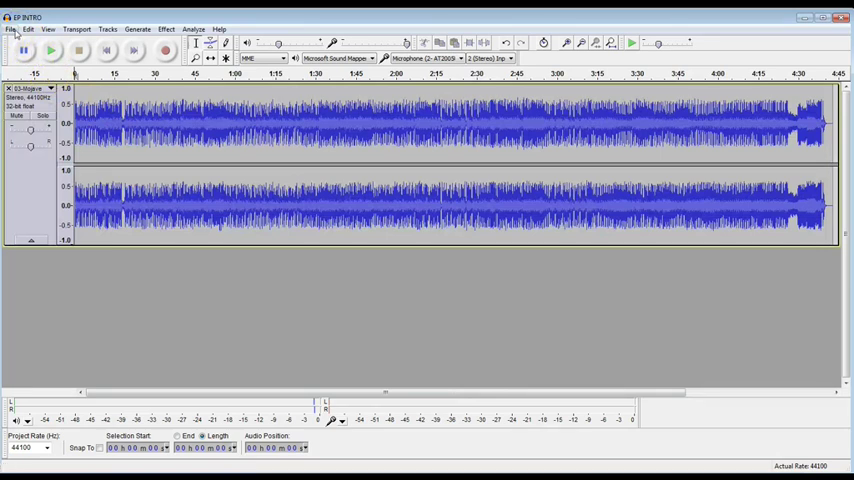
# Import another stereo song and open the Export File dialog with MP3 as save type.
pyautogui.click(9, 28)
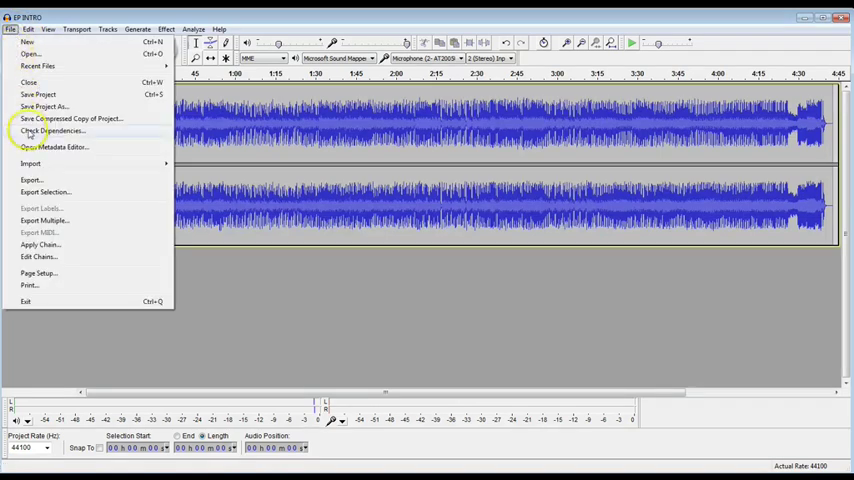
pyautogui.moveTo(45, 192)
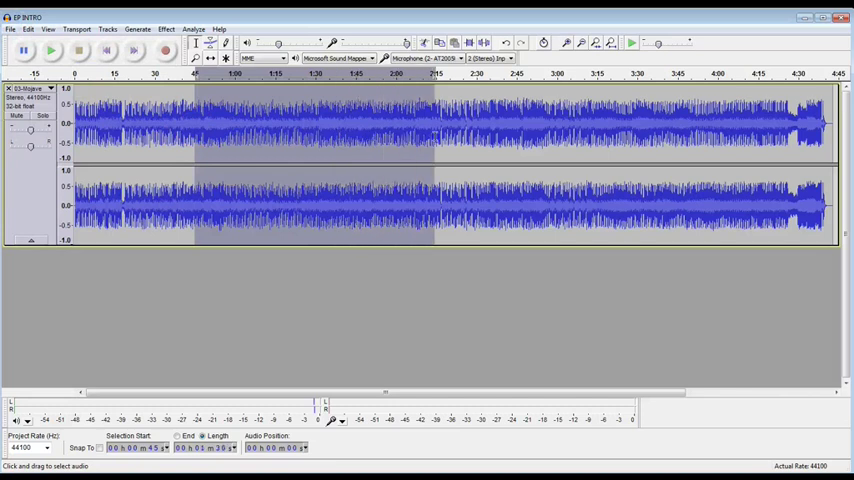
pyautogui.click(12, 28)
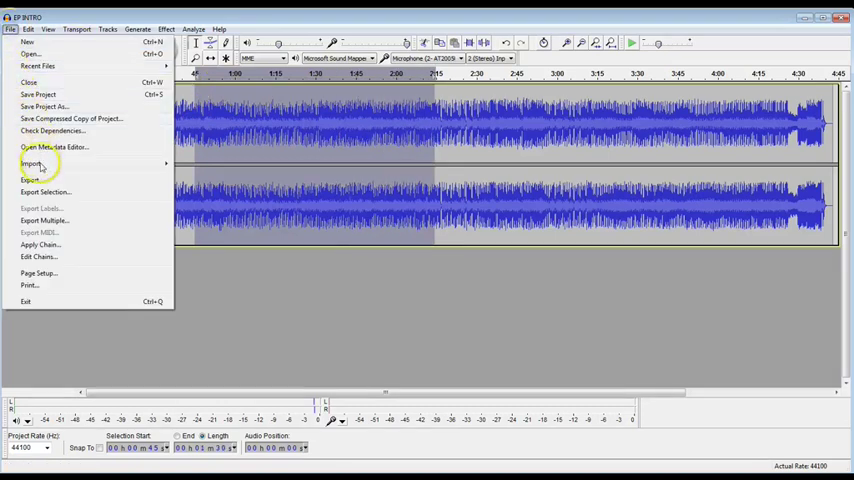
pyautogui.moveTo(45, 192)
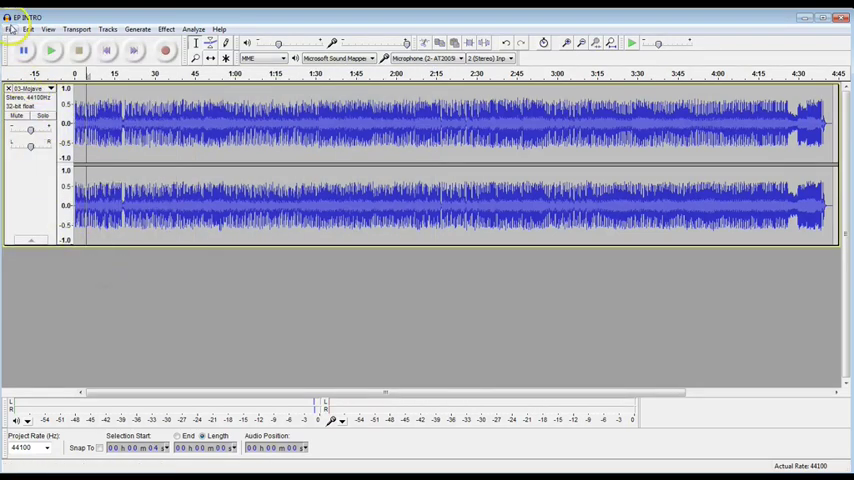
pyautogui.click(13, 26)
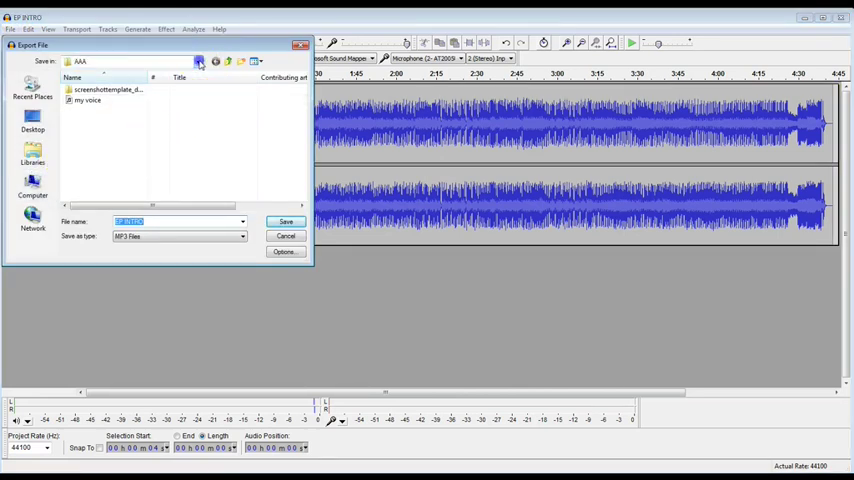
pyautogui.click(198, 61)
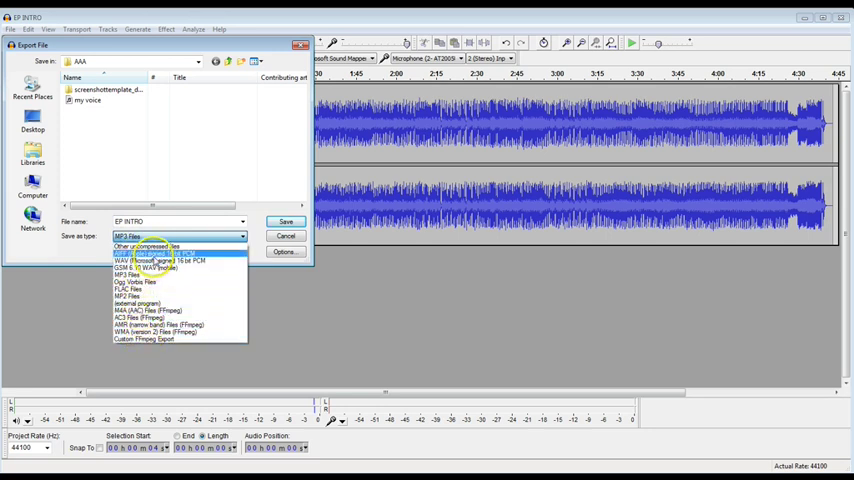
pyautogui.moveTo(140, 277)
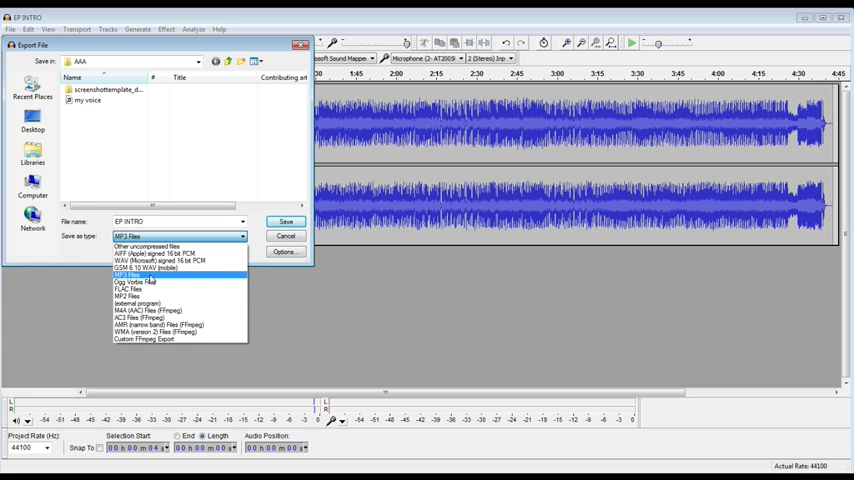
pyautogui.moveTo(181, 282)
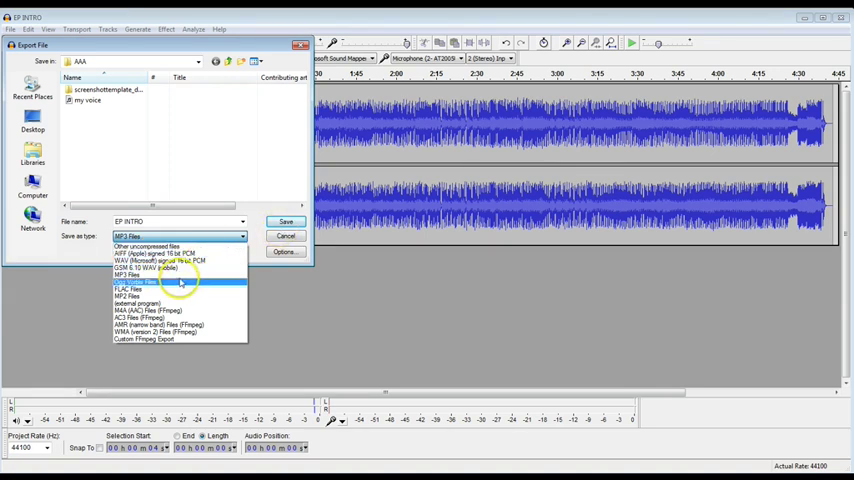
pyautogui.click(178, 281)
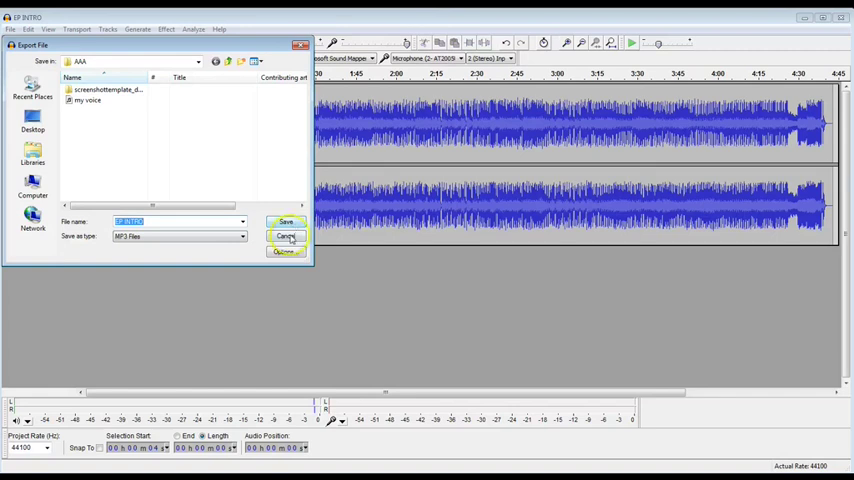
# Cancel the MP3 export without saving and show the File menu again.
pyautogui.click(285, 222)
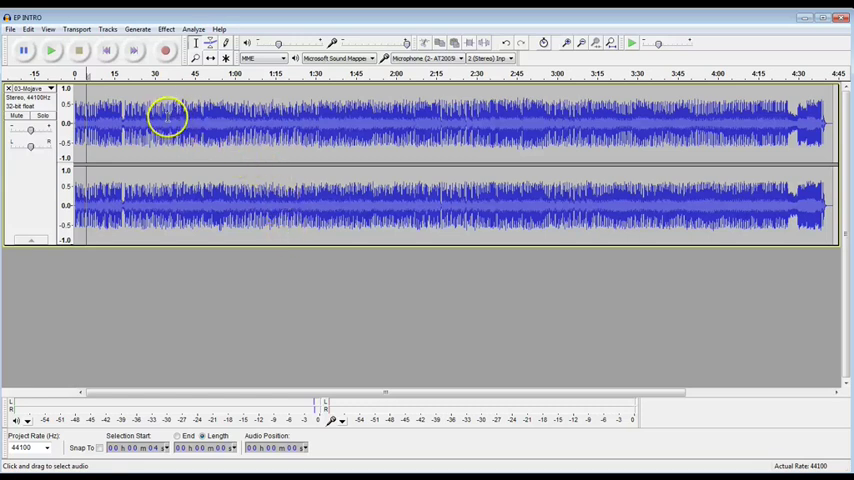
pyautogui.click(12, 28)
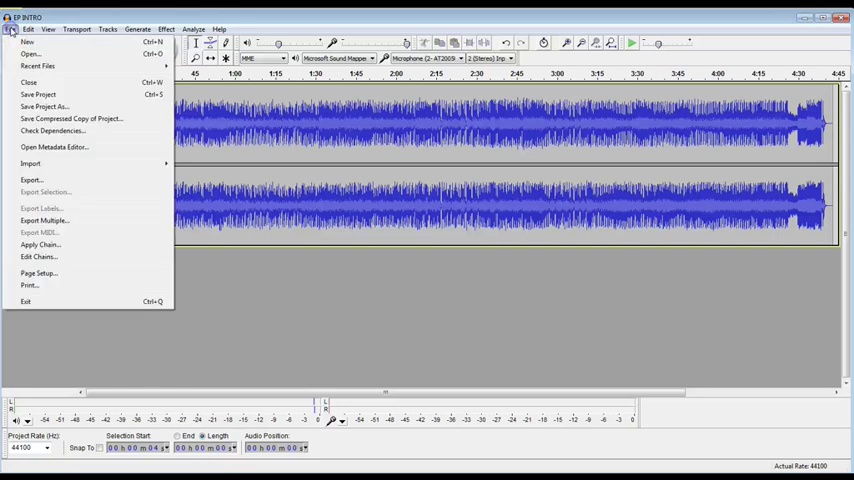